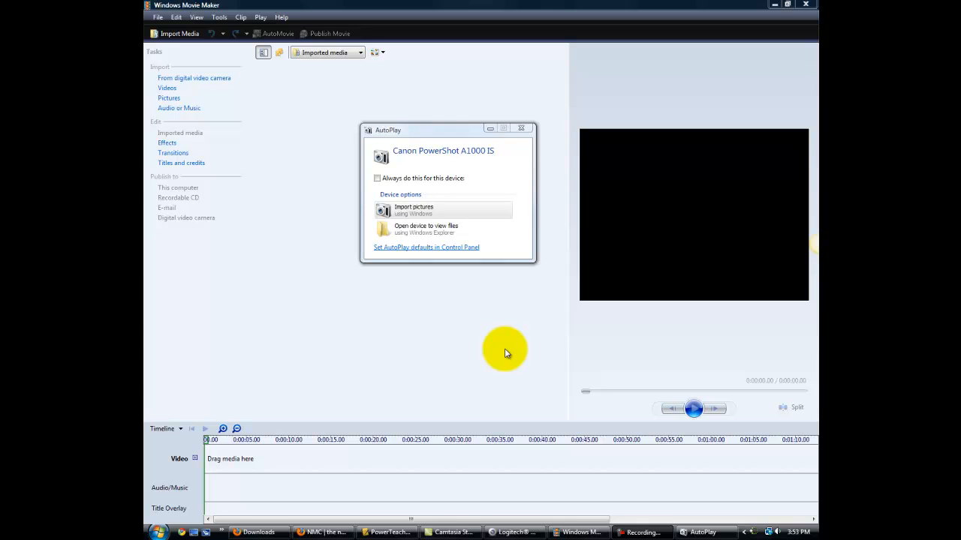
mouse_move(462, 237)
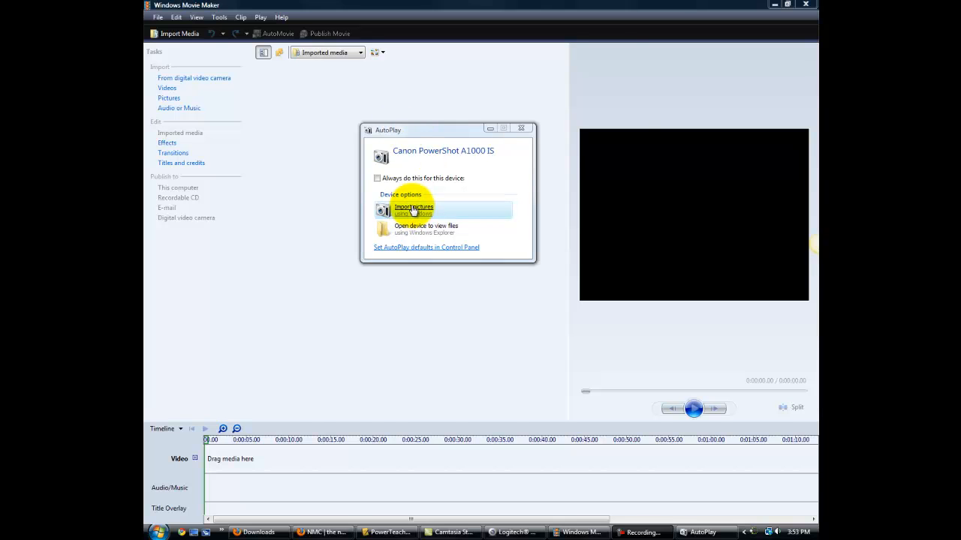
Choose 'Import pictures using Windows' for the Canon PowerShot camera in AutoPlay
click(413, 209)
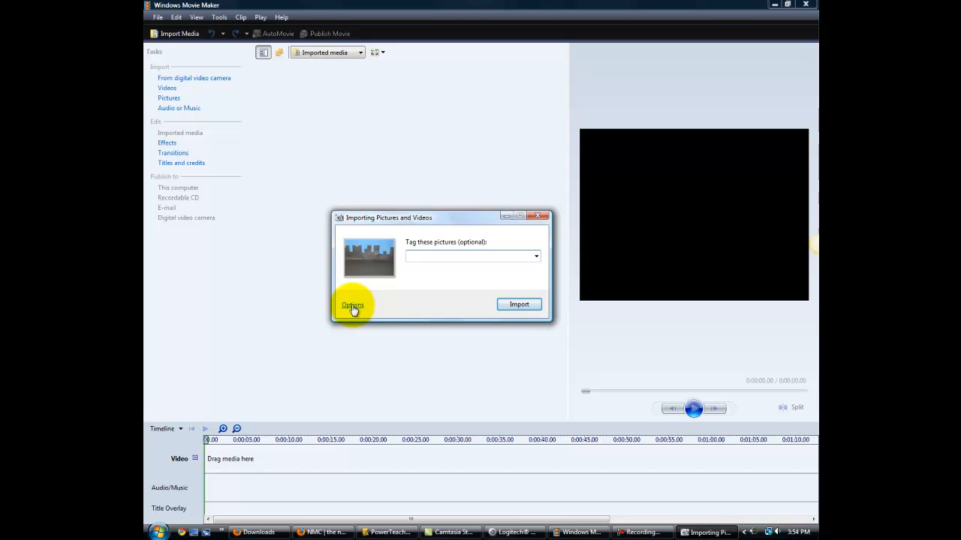
Create a new Pictures folder on the Desktop and choose it as the import destination
click(351, 306)
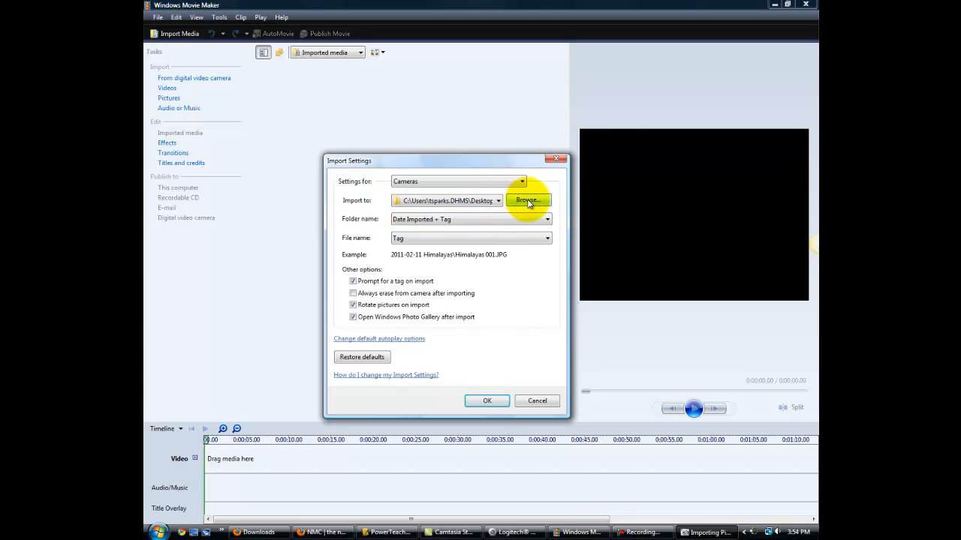
click(529, 201)
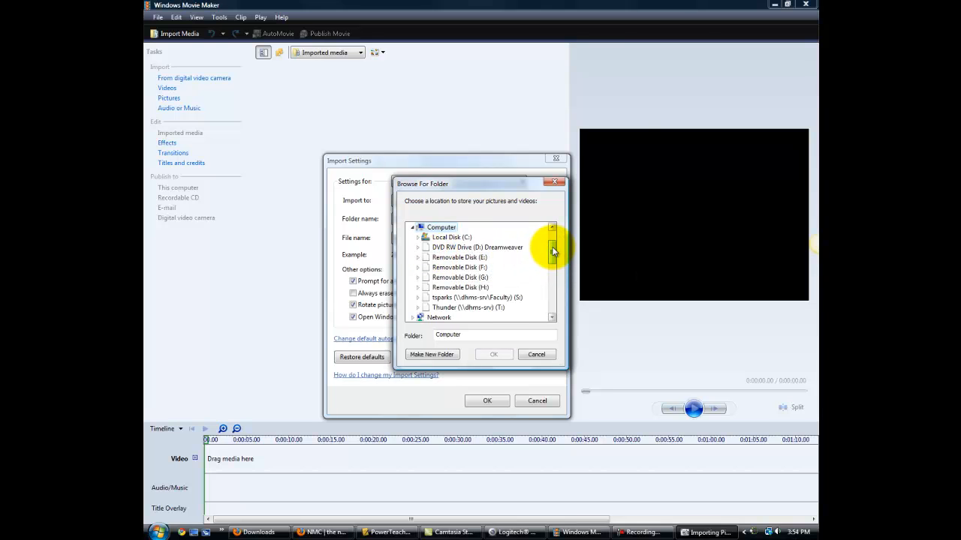
scroll(down, 3)
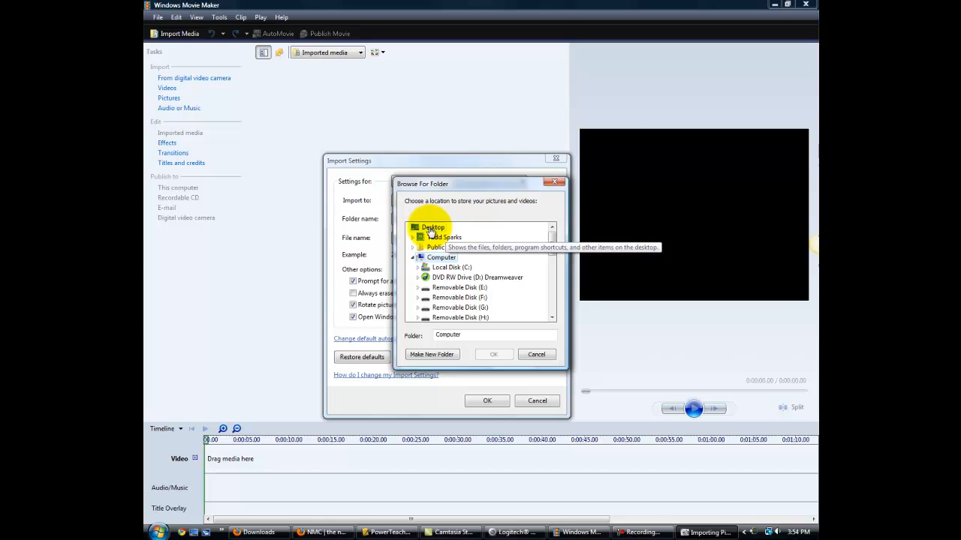
click(433, 228)
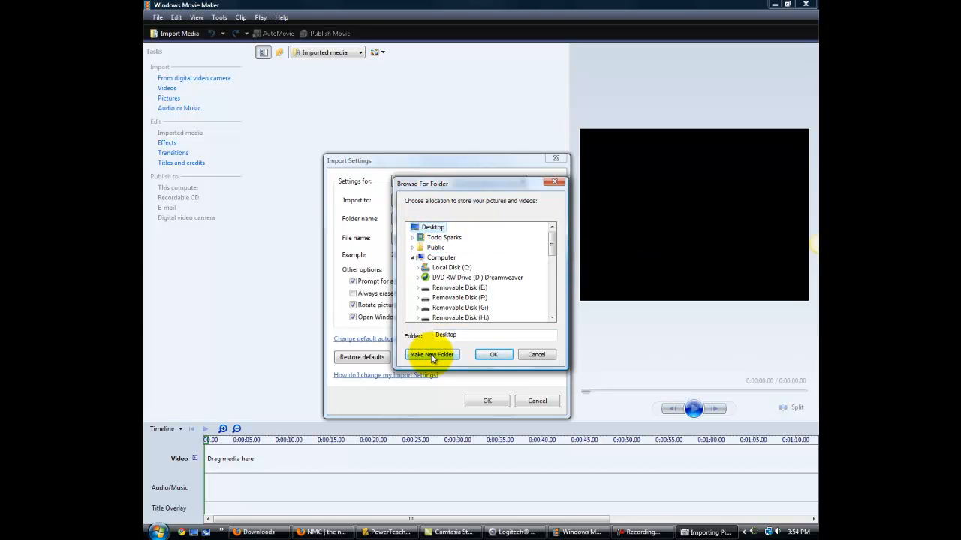
click(432, 354)
text(Pictures)
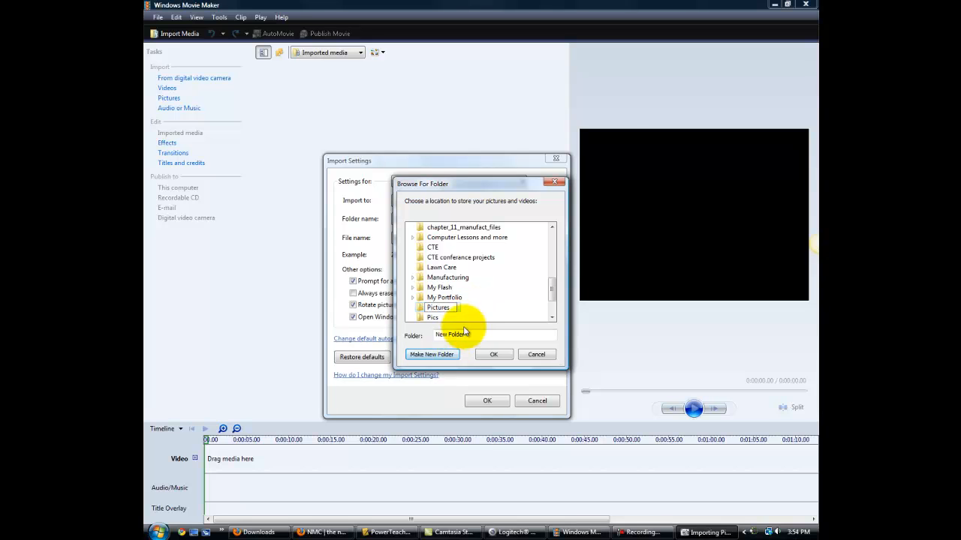
click(432, 354)
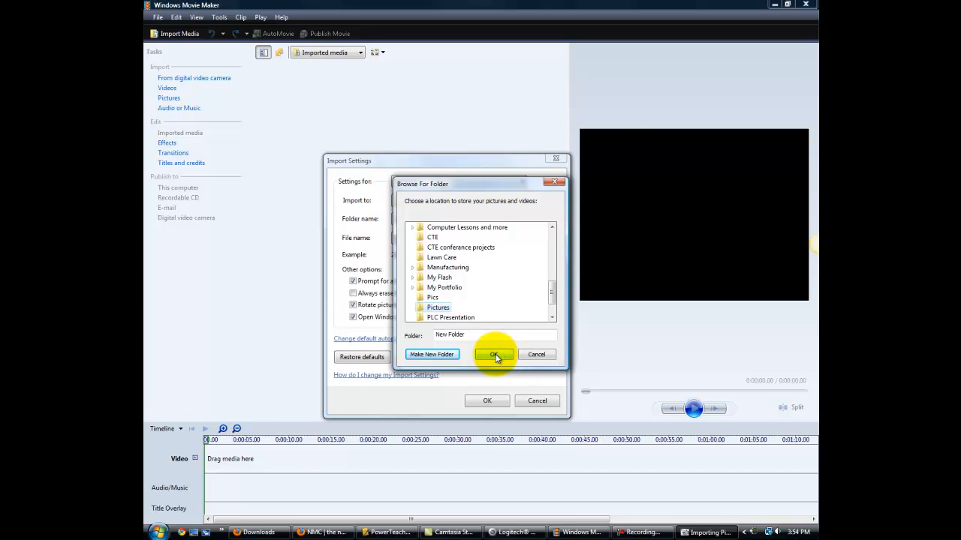
click(495, 354)
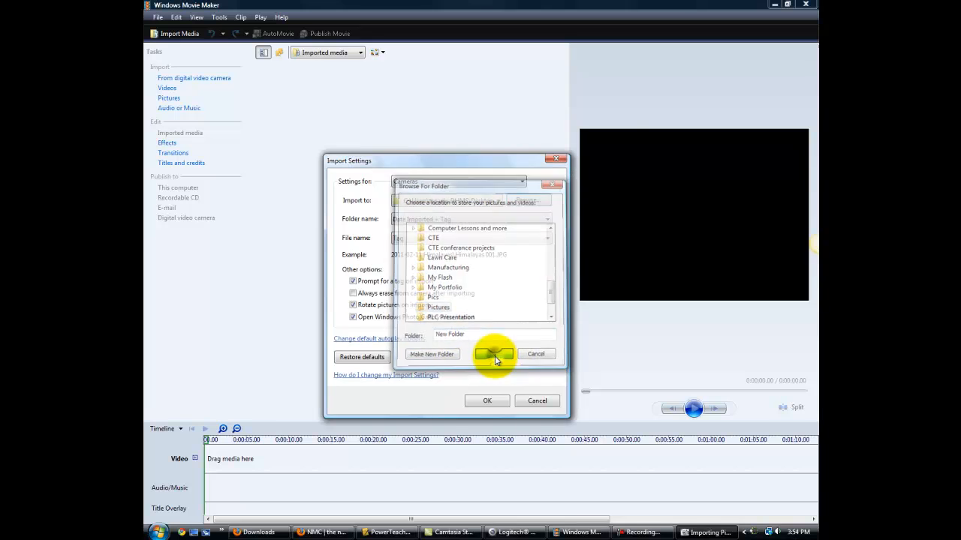
Confirm the Import Settings and accept the restart, returning to the tagging prompt
click(493, 355)
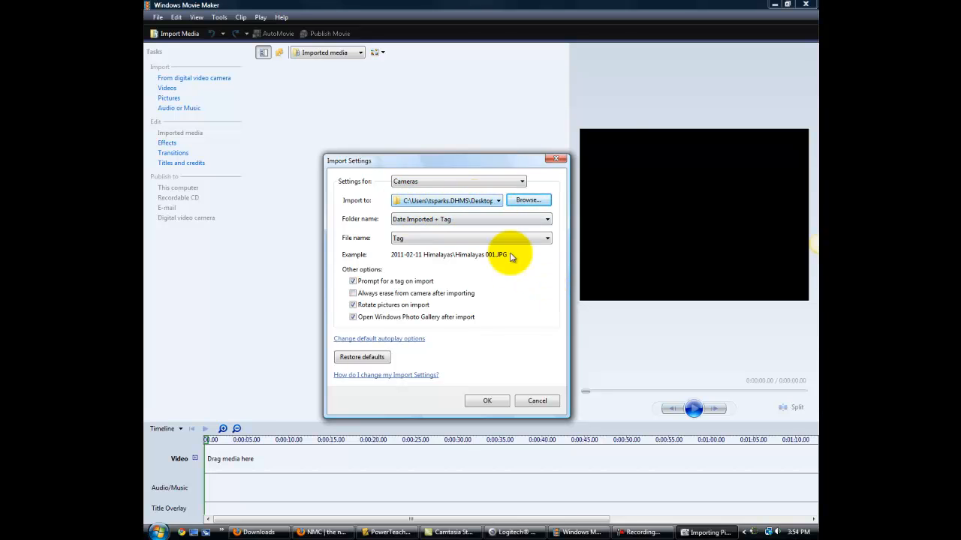
click(487, 400)
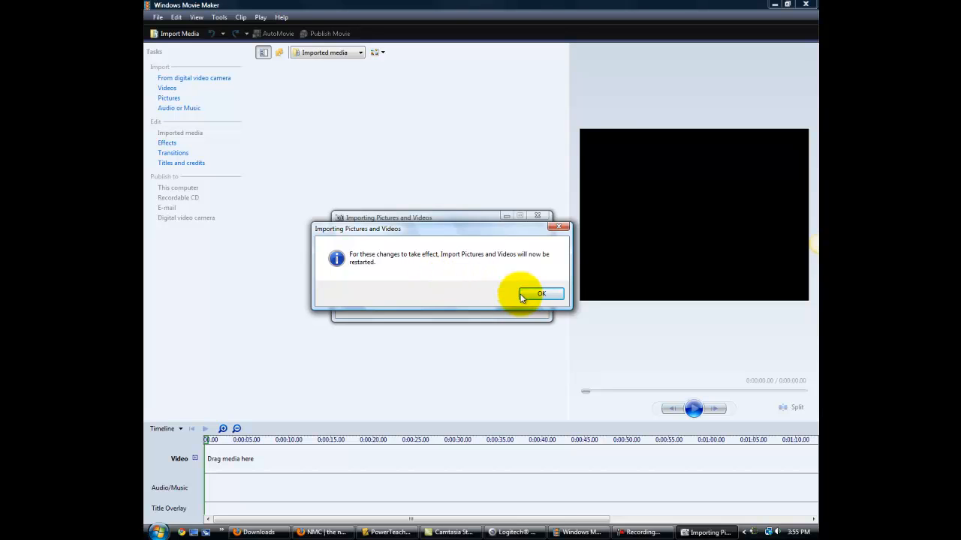
click(540, 293)
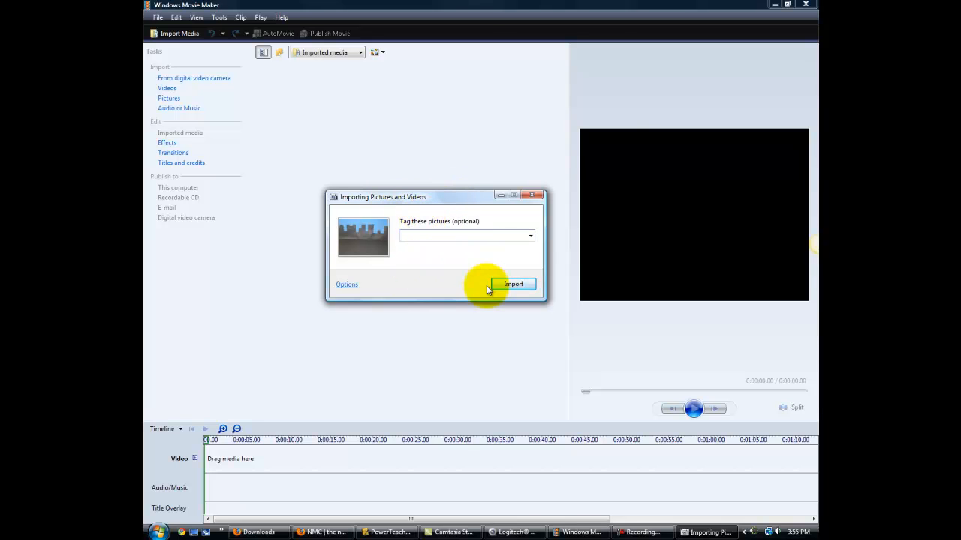
Import all 215 camera items, keeping the photos on the camera afterwards
click(513, 284)
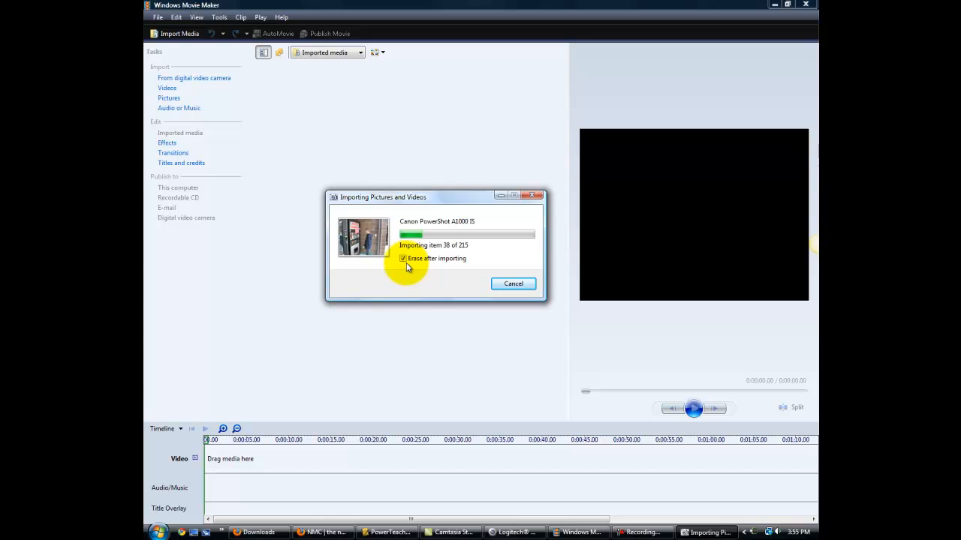
click(402, 259)
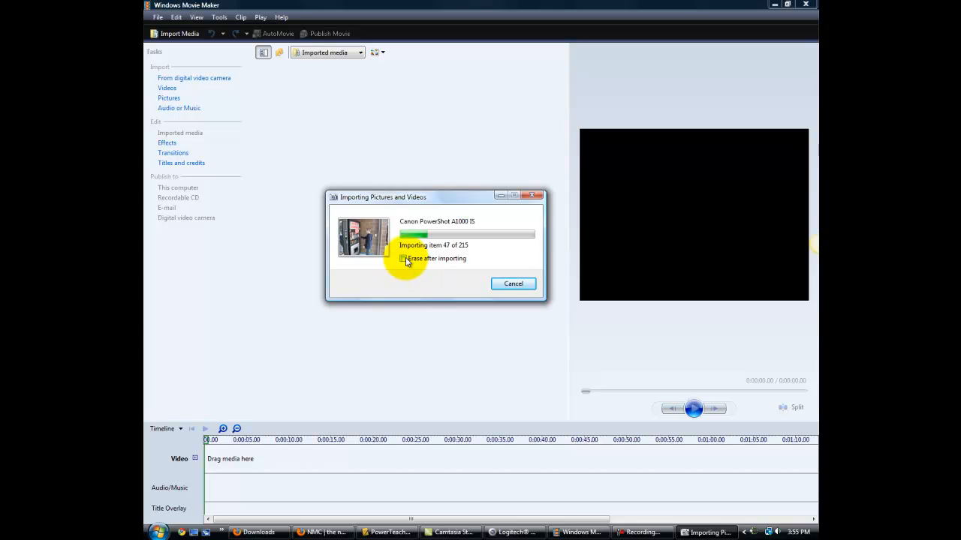
click(403, 258)
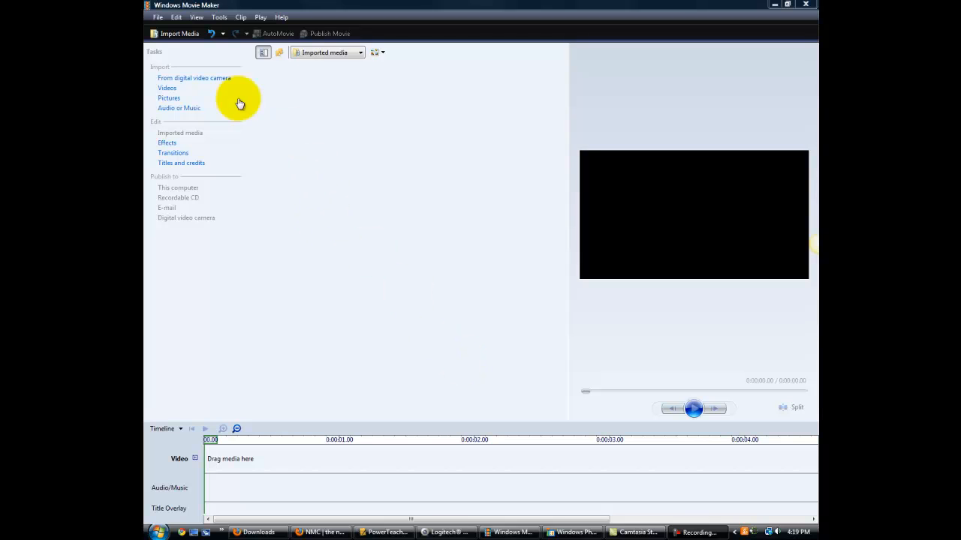
mouse_move(234, 21)
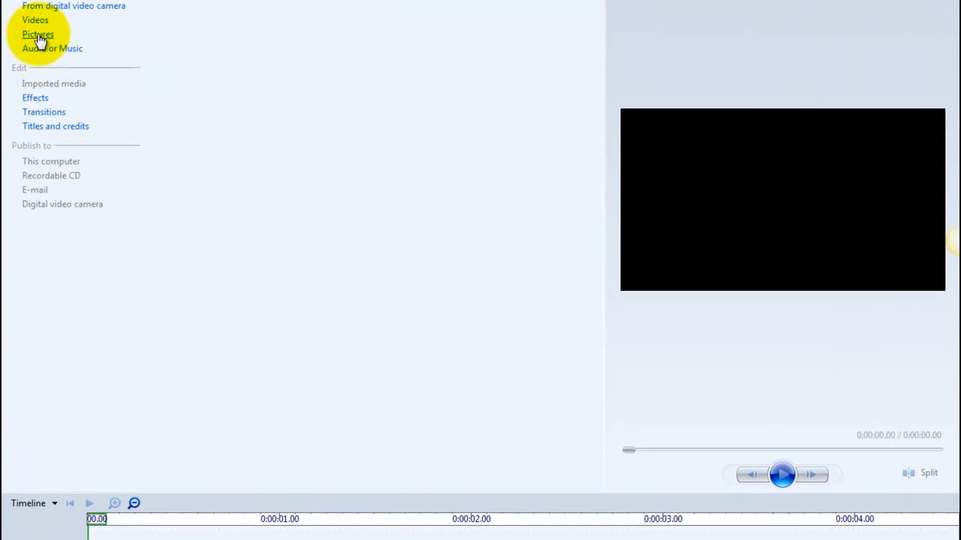
In Import Media, browse to the Desktop Pictures folder of imported photos
click(39, 35)
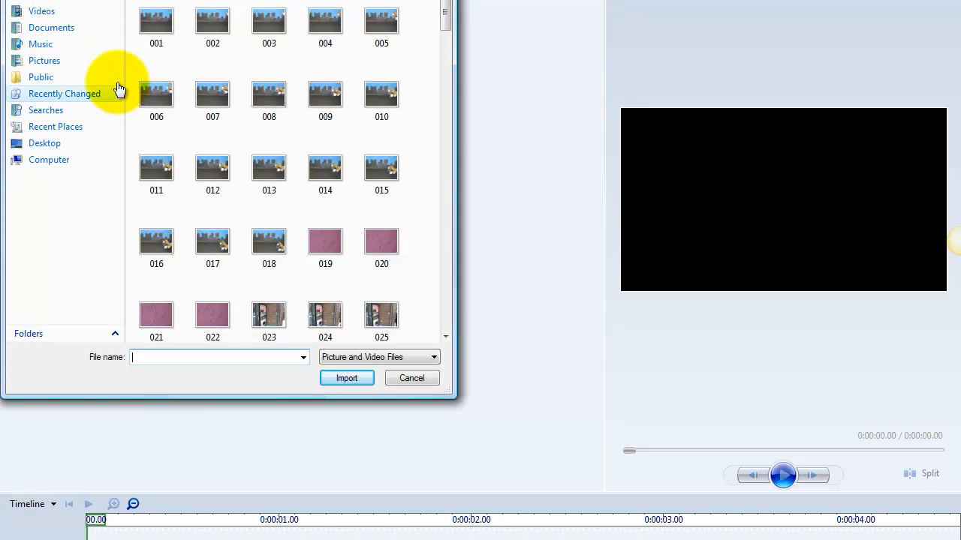
click(45, 144)
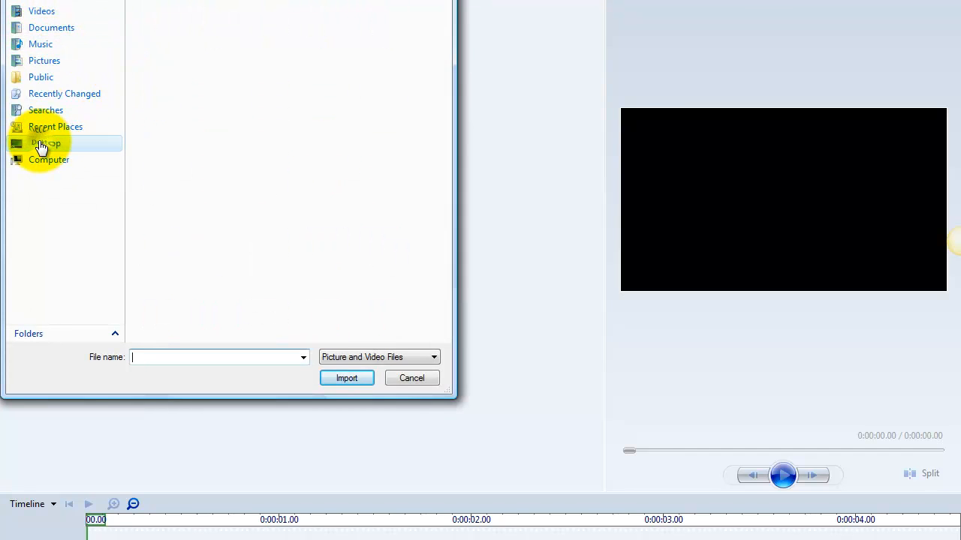
click(45, 144)
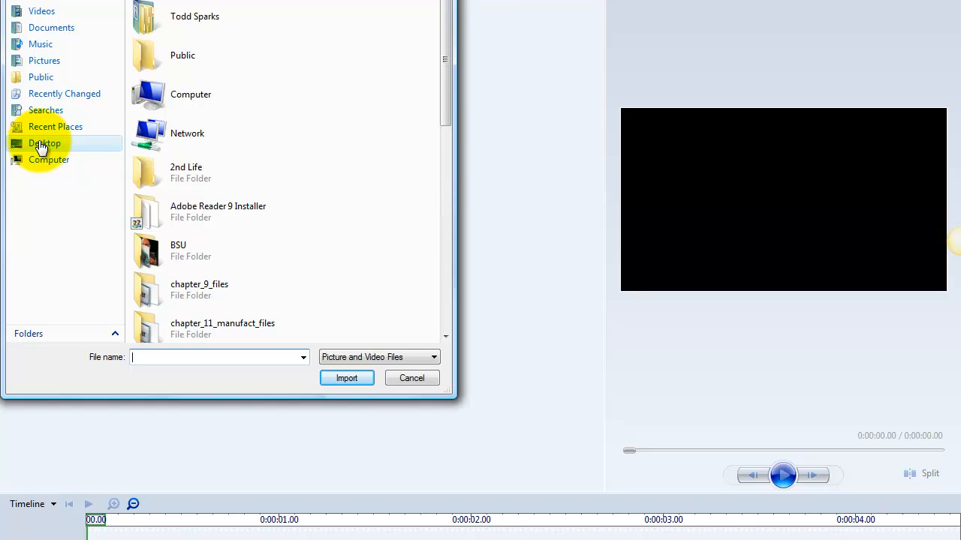
click(190, 93)
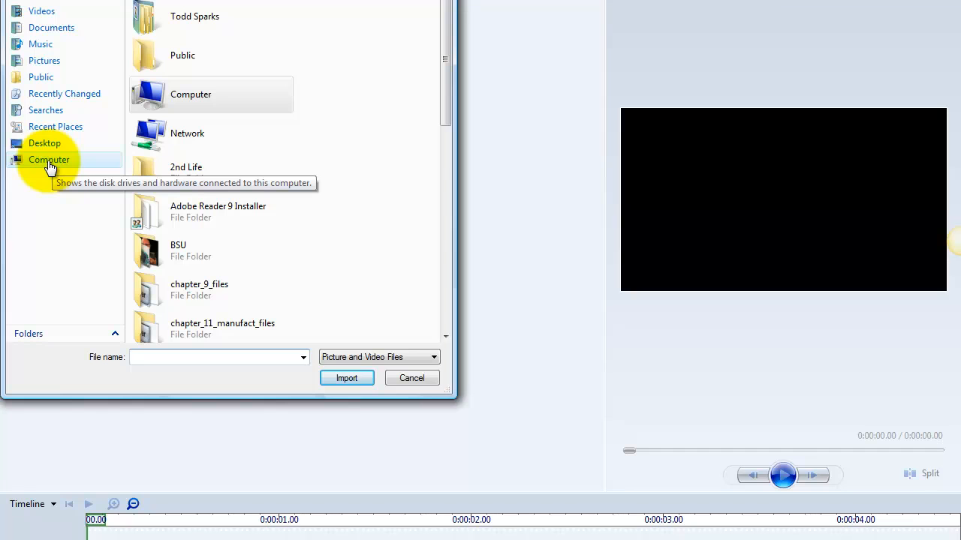
mouse_move(44, 166)
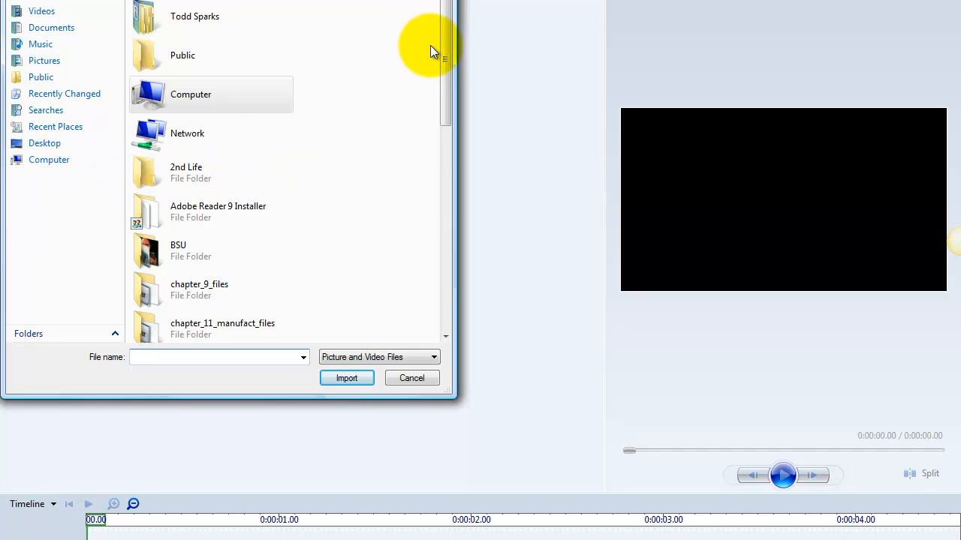
drag(444, 45, 445, 142)
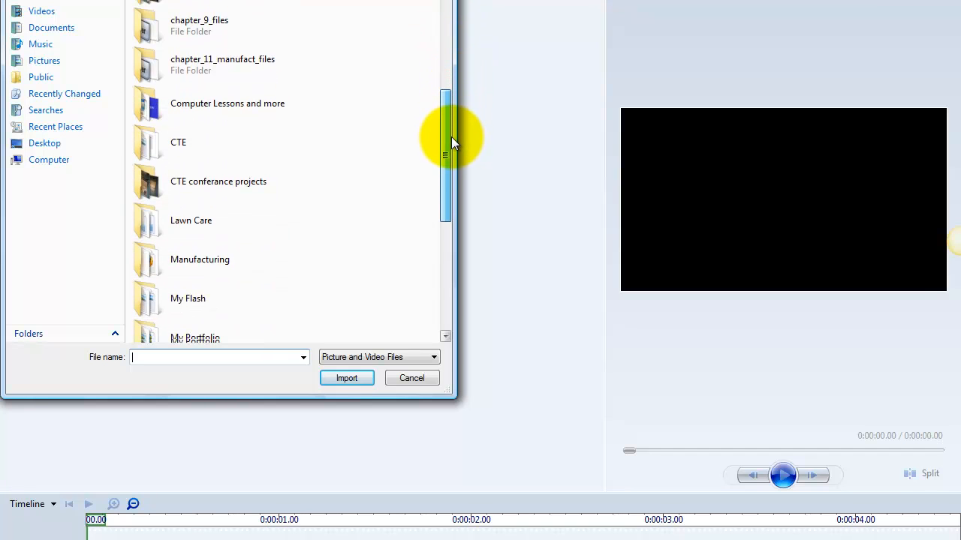
scroll(down, 3)
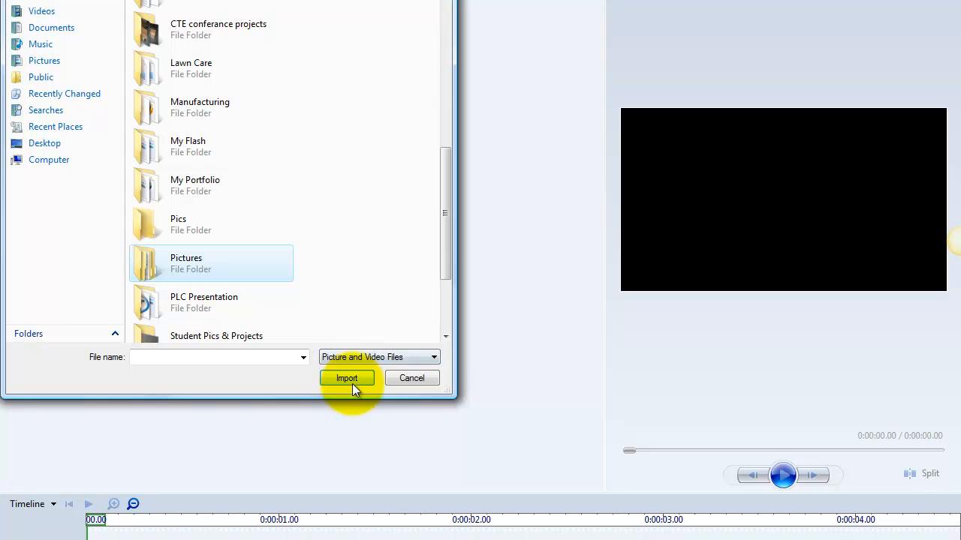
double_click(186, 263)
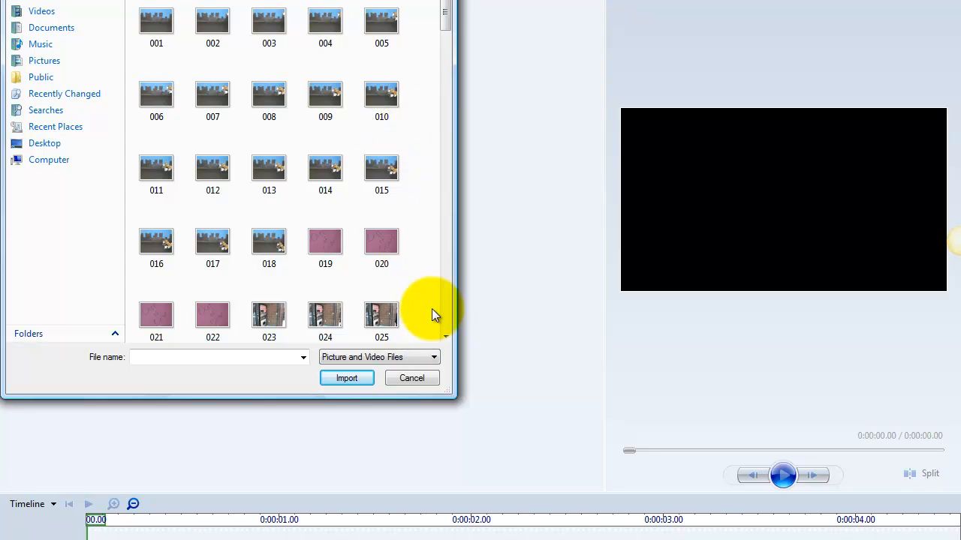
Select photos 001 through 018 and import them into the project collection
click(156, 21)
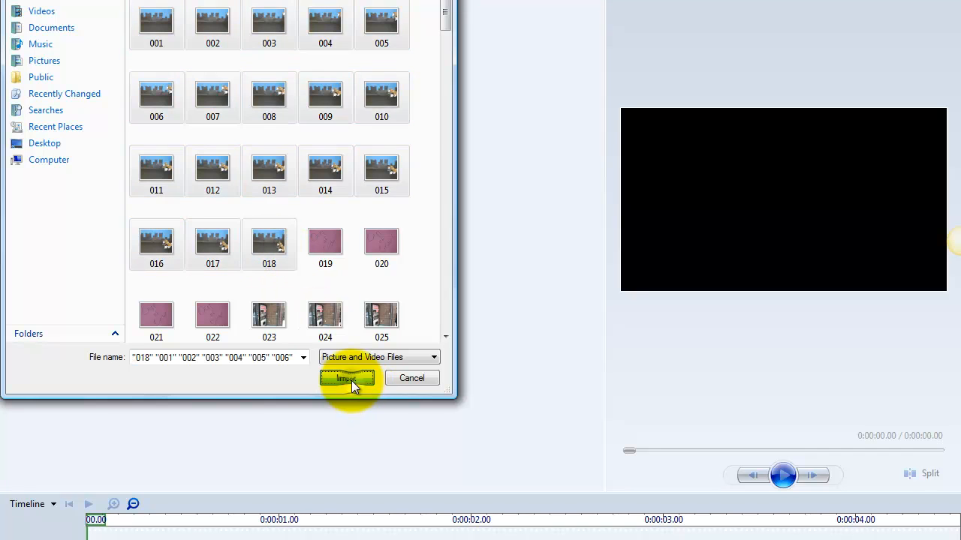
click(347, 378)
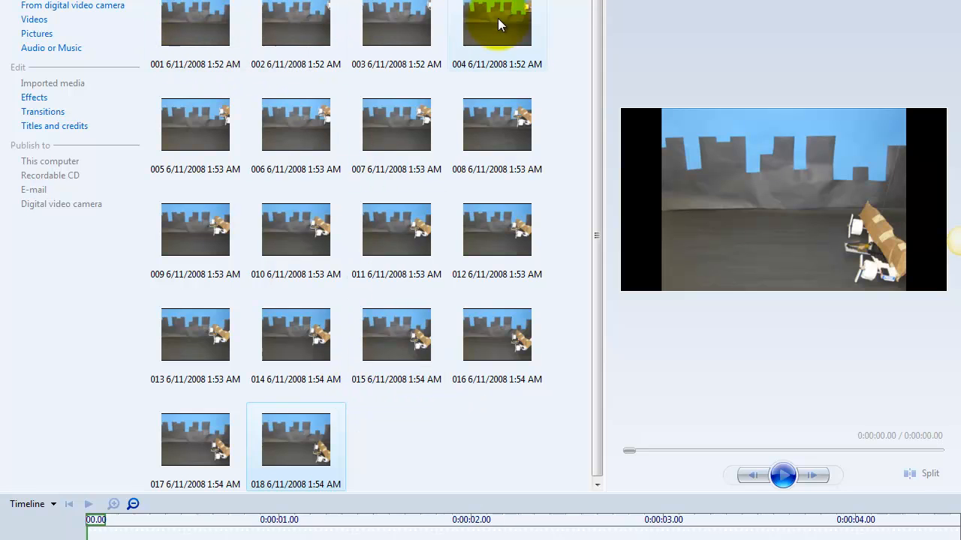
mouse_move(195, 30)
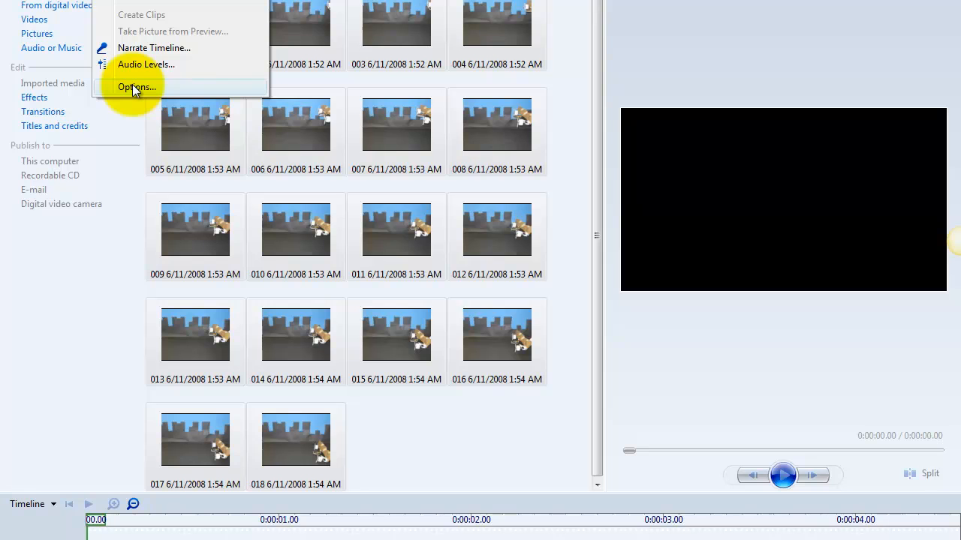
In Options > Advanced, set Picture duration to 0.125 seconds, keeping 16:9, and confirm
click(138, 86)
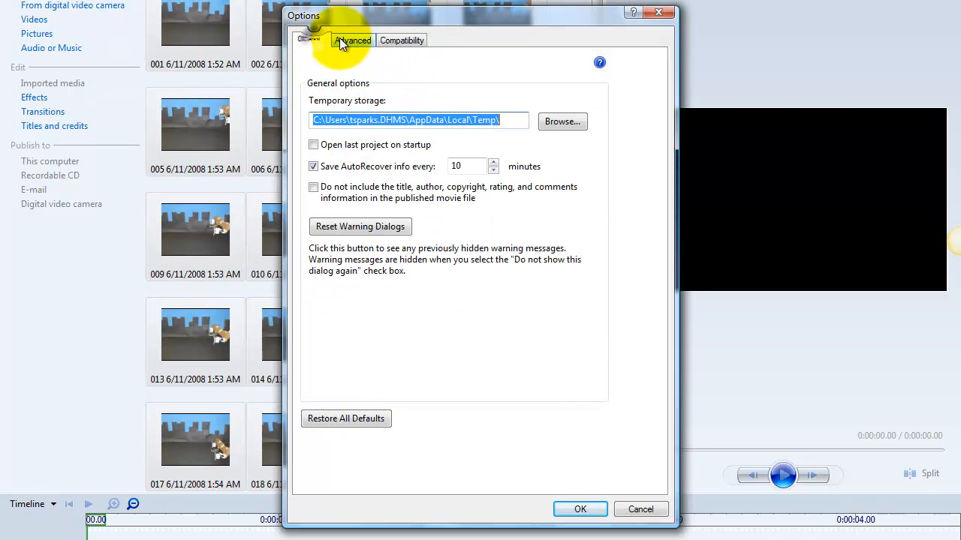
click(353, 39)
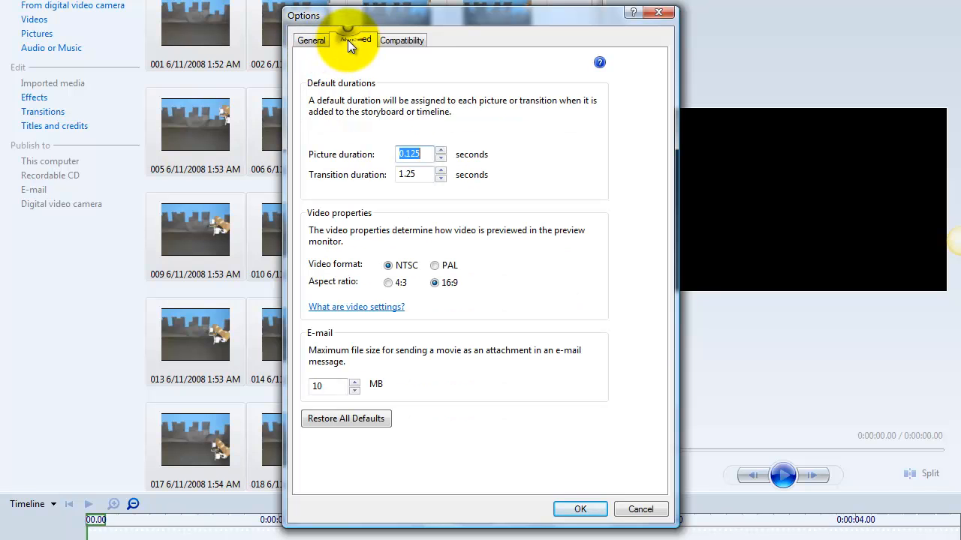
click(353, 39)
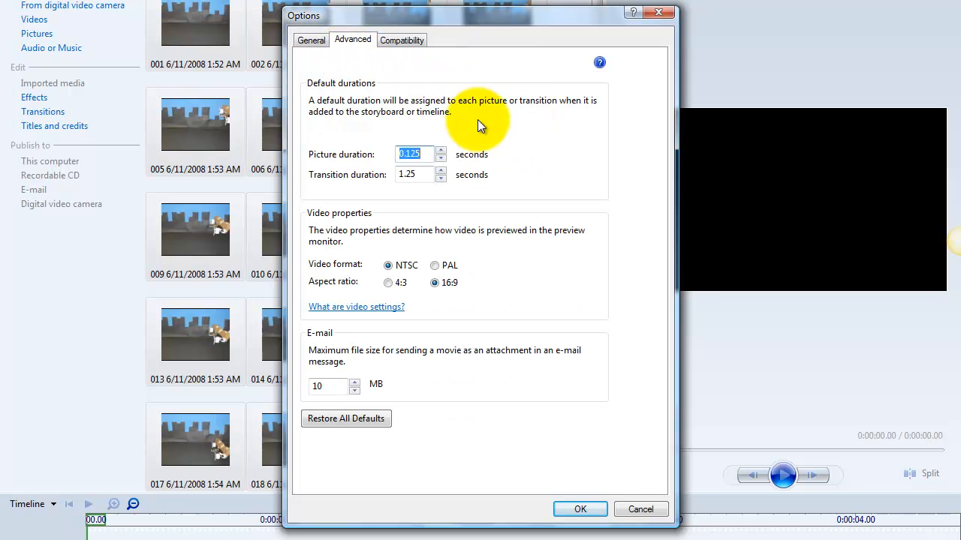
mouse_move(372, 164)
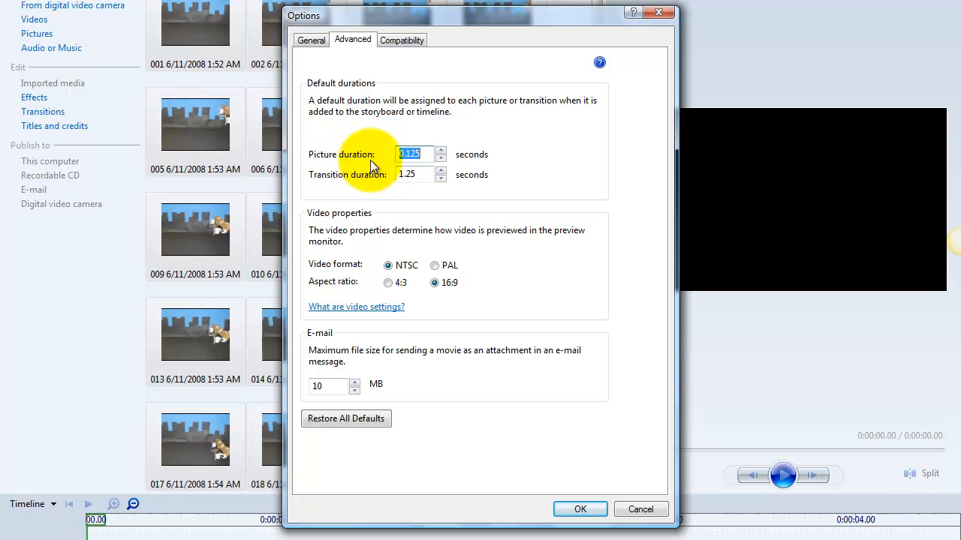
click(409, 153)
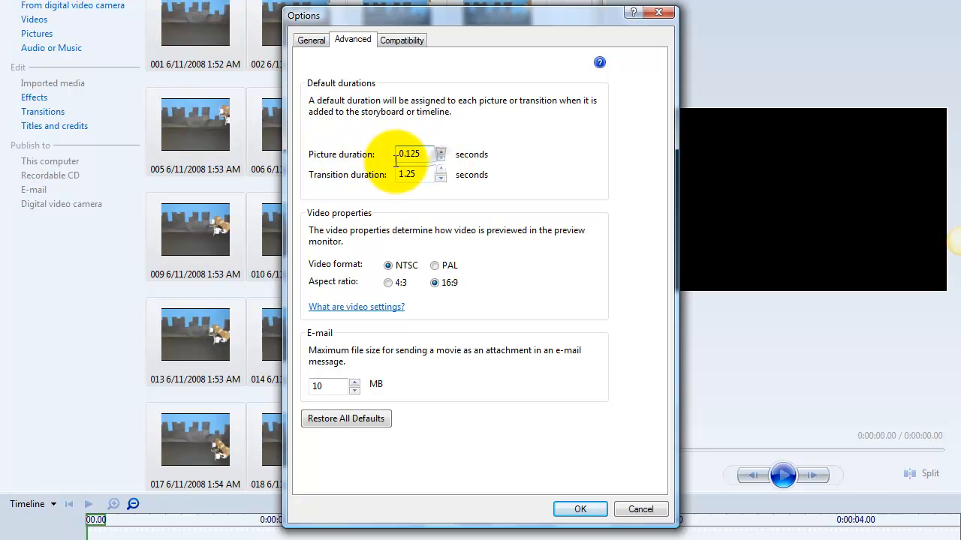
click(411, 153)
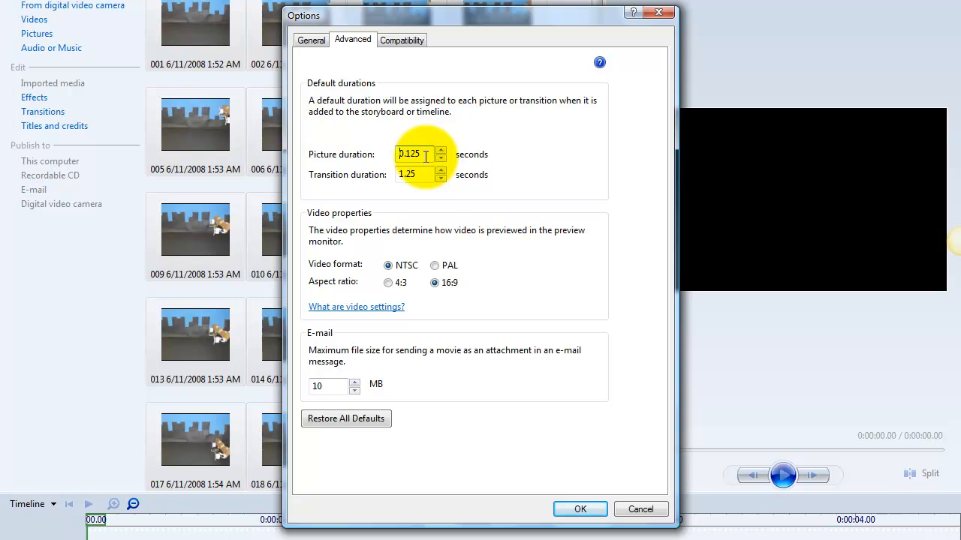
mouse_move(526, 225)
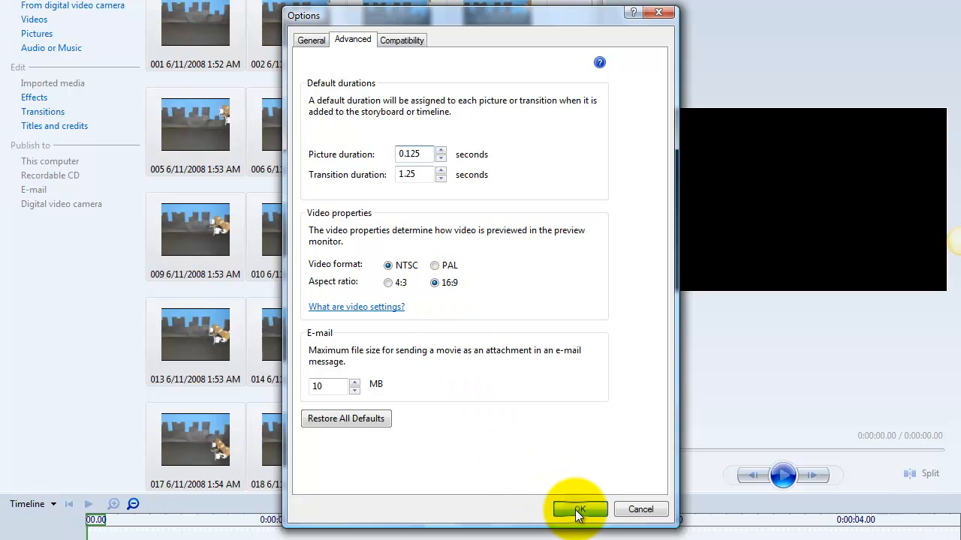
click(578, 508)
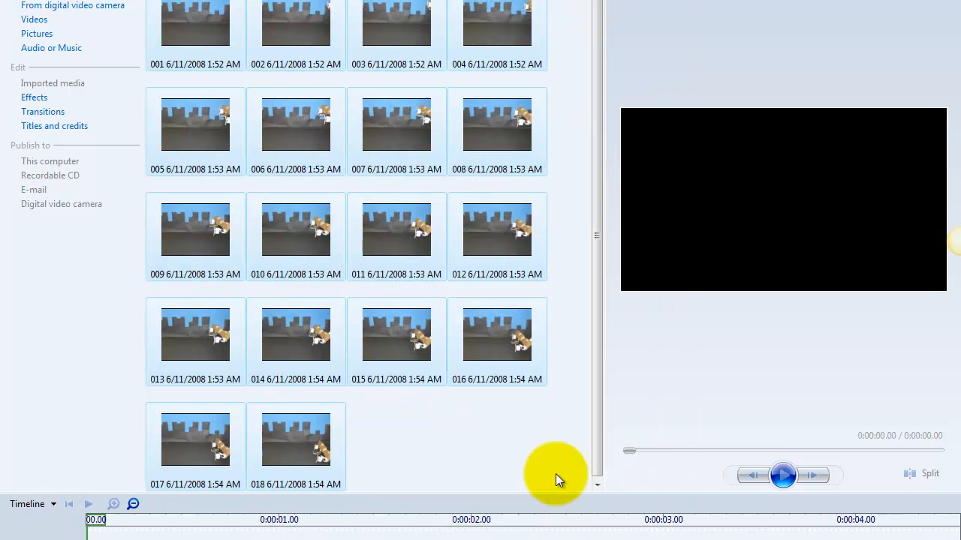
mouse_move(348, 250)
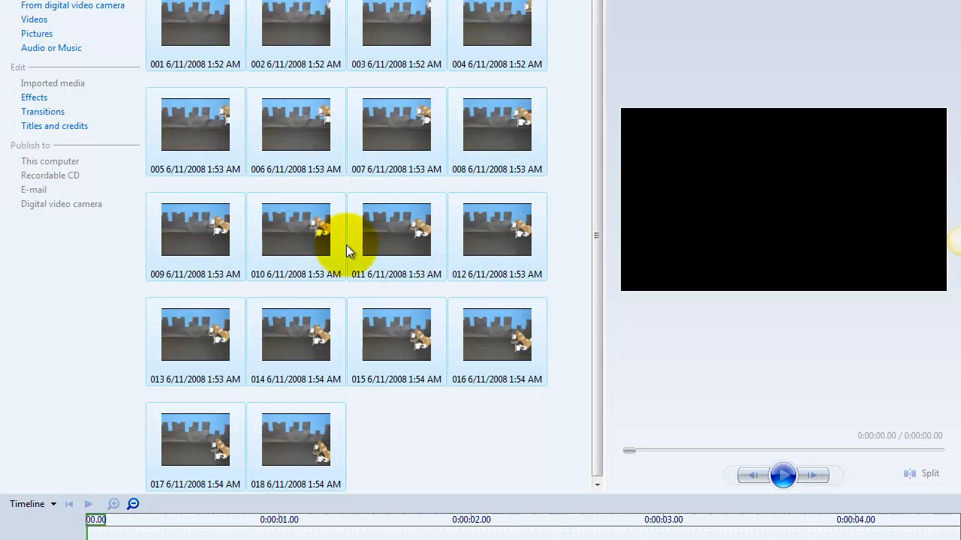
mouse_move(497, 132)
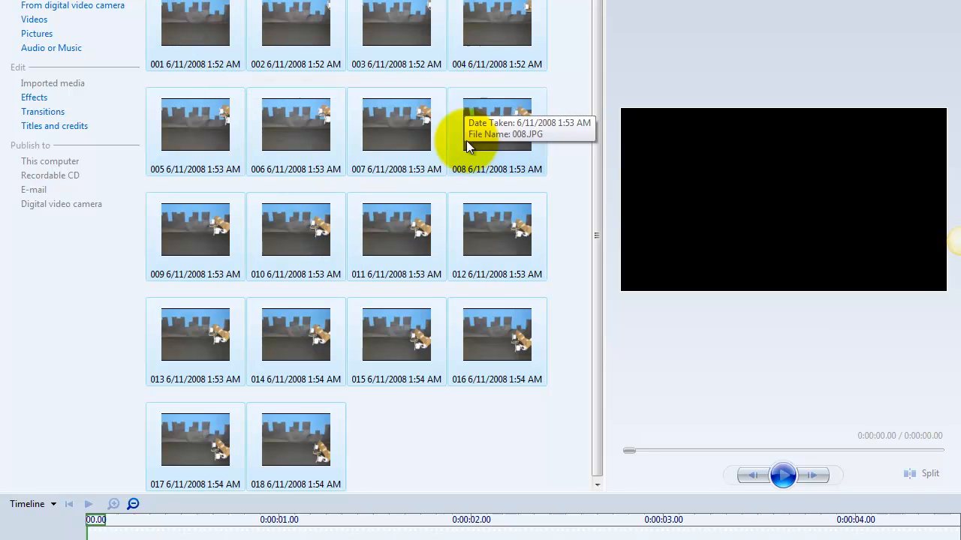
mouse_move(316, 519)
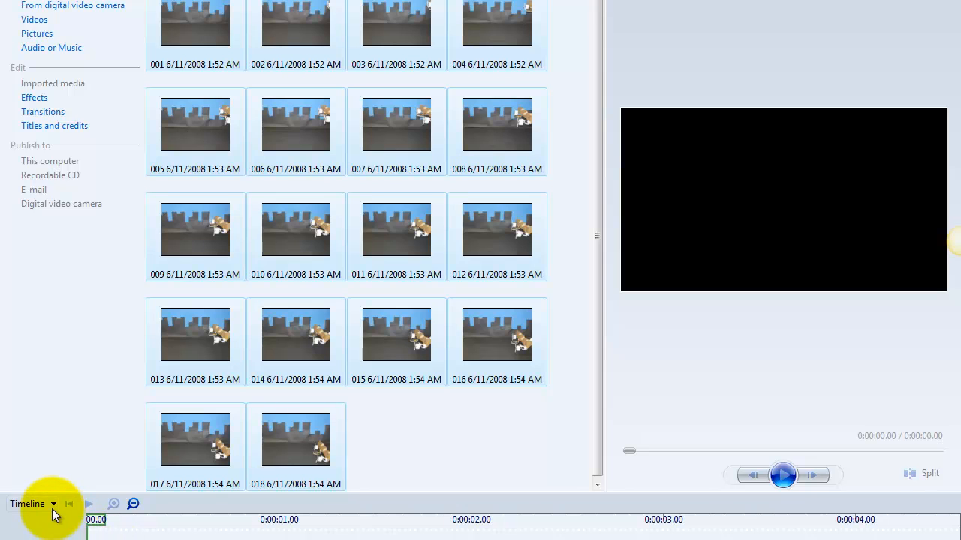
click(53, 505)
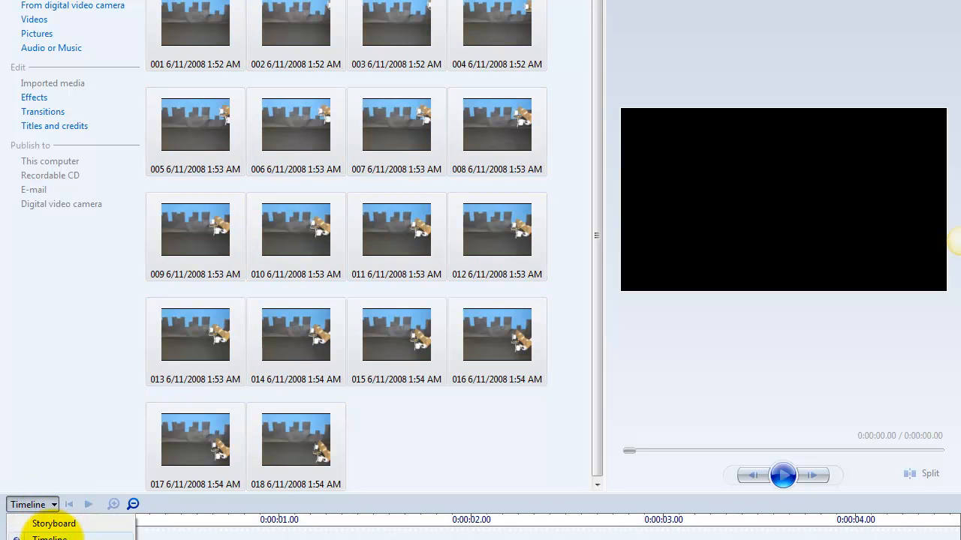
click(49, 539)
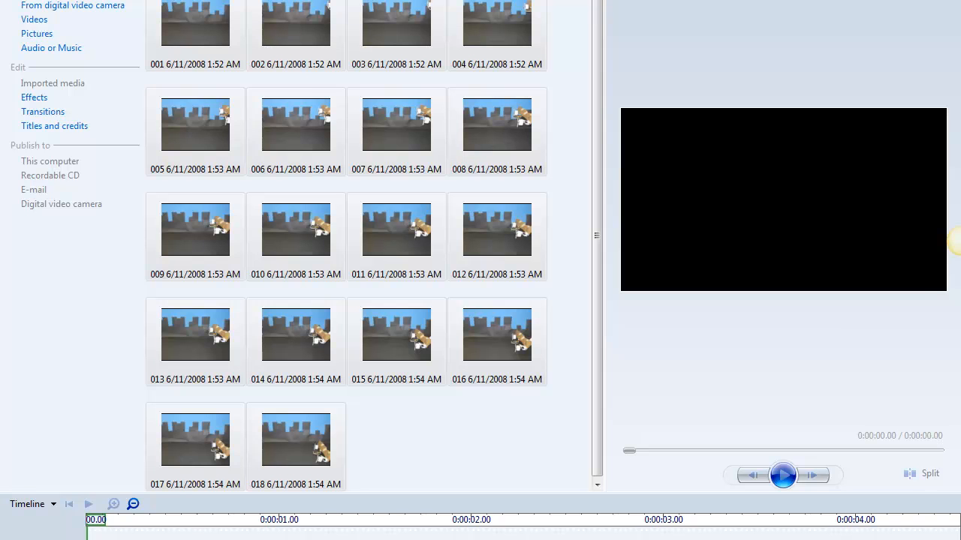
mouse_move(202, 47)
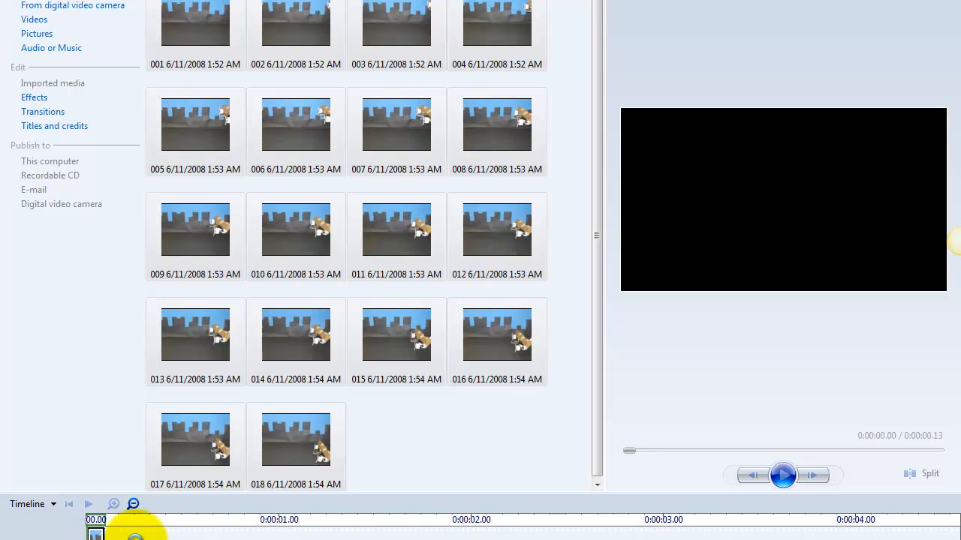
Drag the eighteen selected photos onto the timeline as a 2.25-second sequence
click(784, 474)
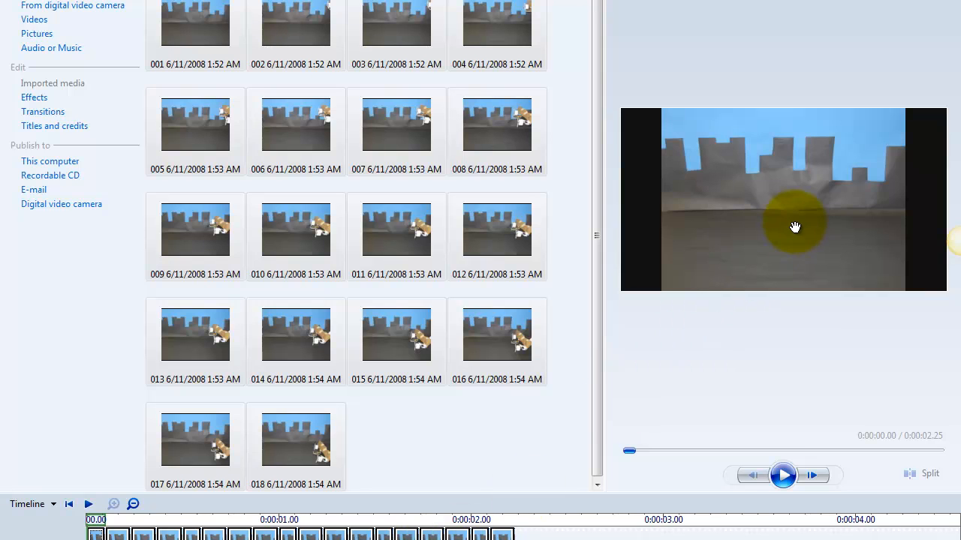
mouse_move(832, 315)
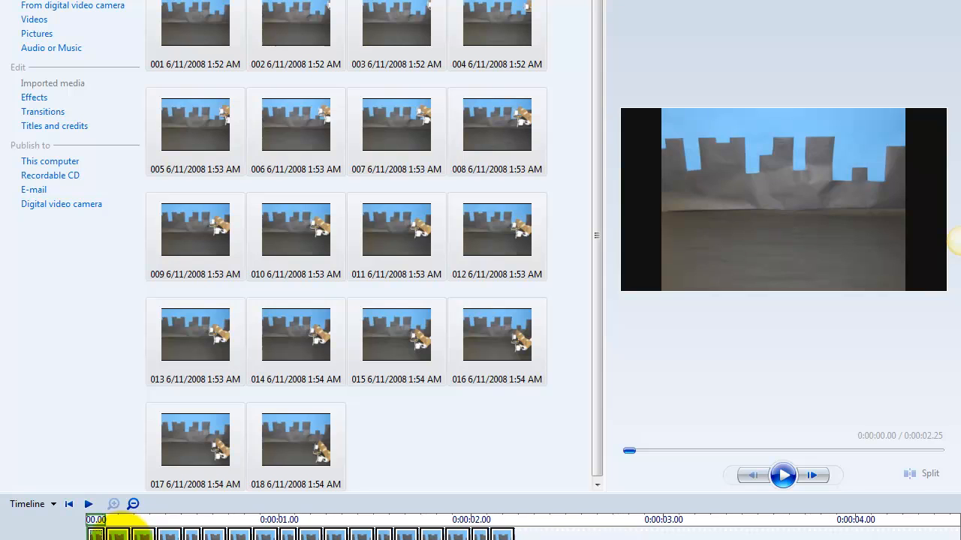
click(784, 475)
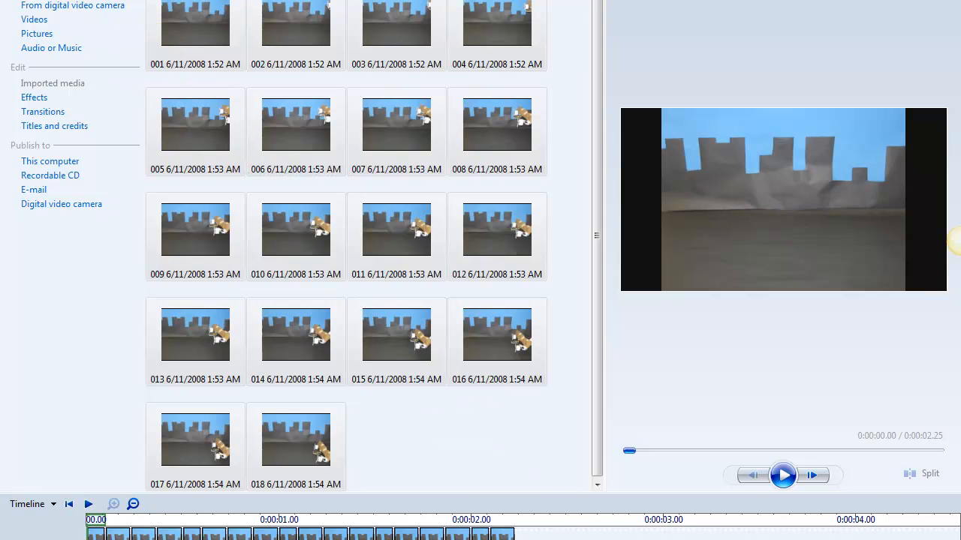
Save Project As to the Desktop with the file name 'Video'
click(22, 3)
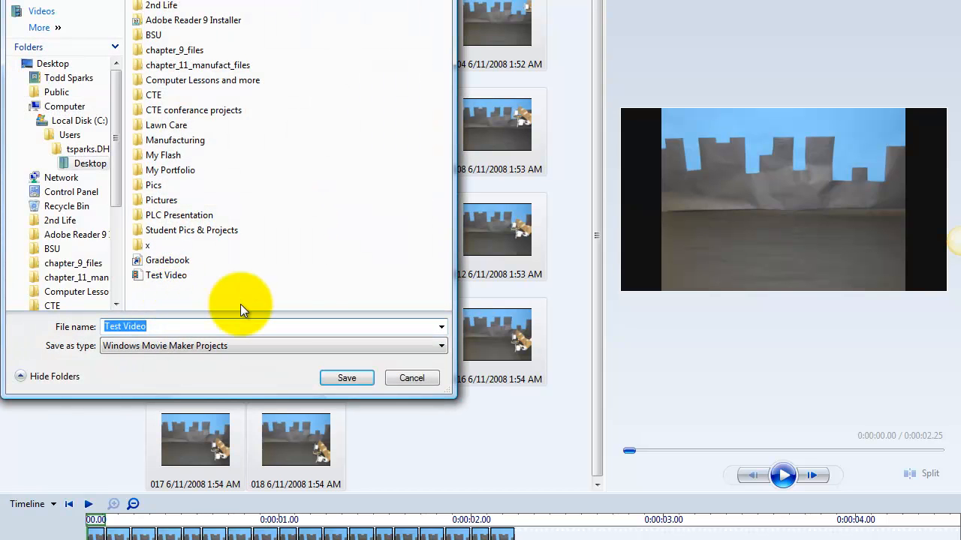
click(90, 63)
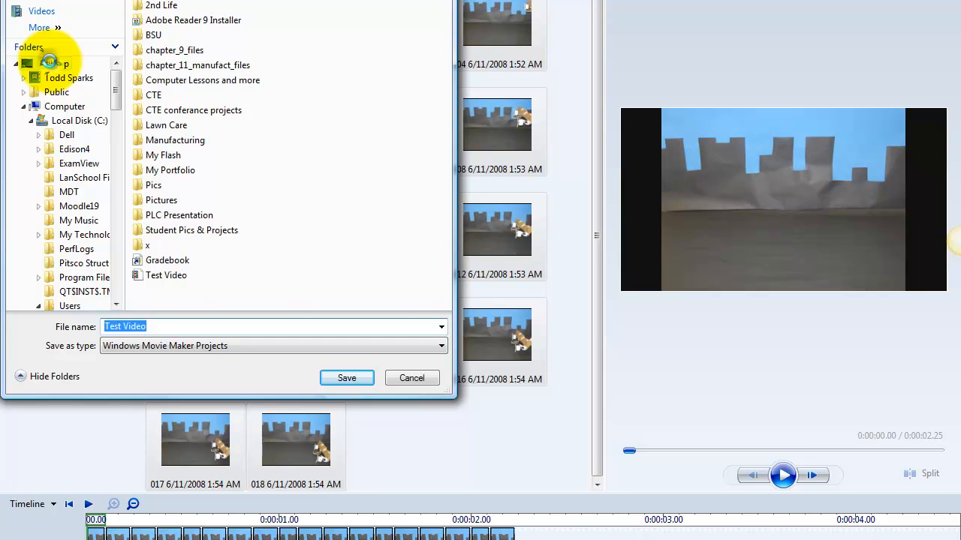
click(52, 63)
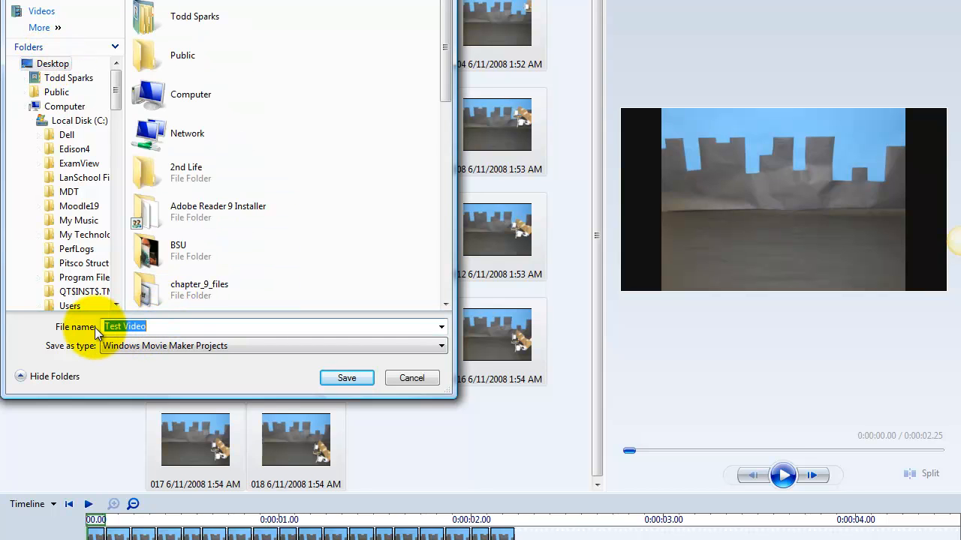
text(Video)
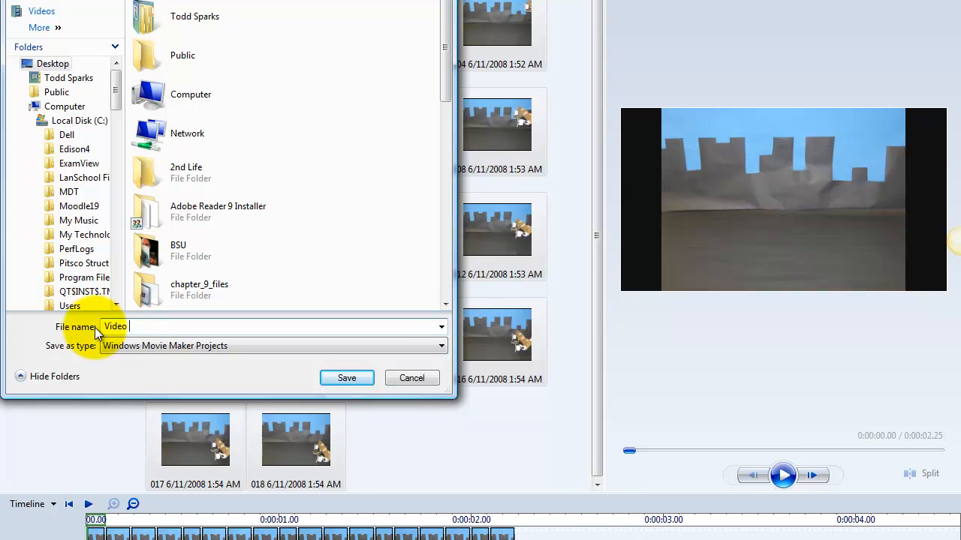